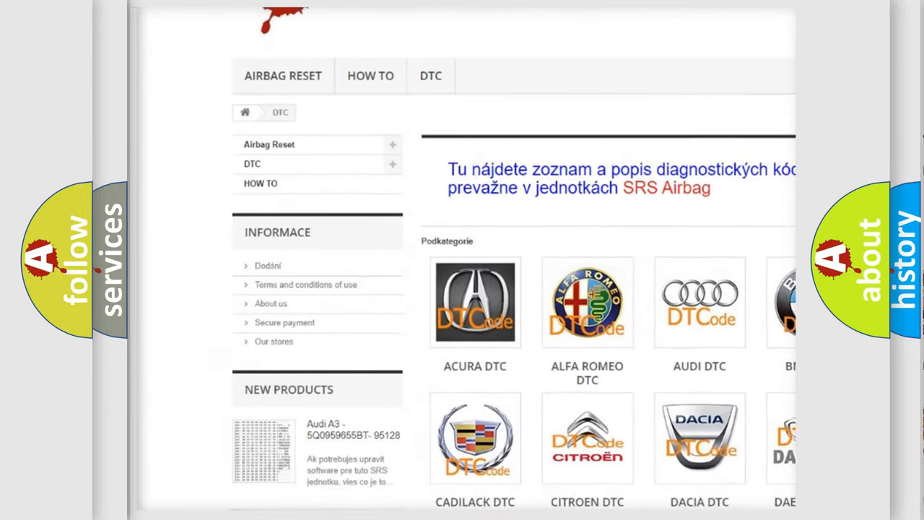
- Scroll the DTC brand grid down to the Isuzu, Iveco, Jaguar, Jeep and Kia logos
{"action": "scroll", "scroll_direction": "down", "scroll_amount": 3}
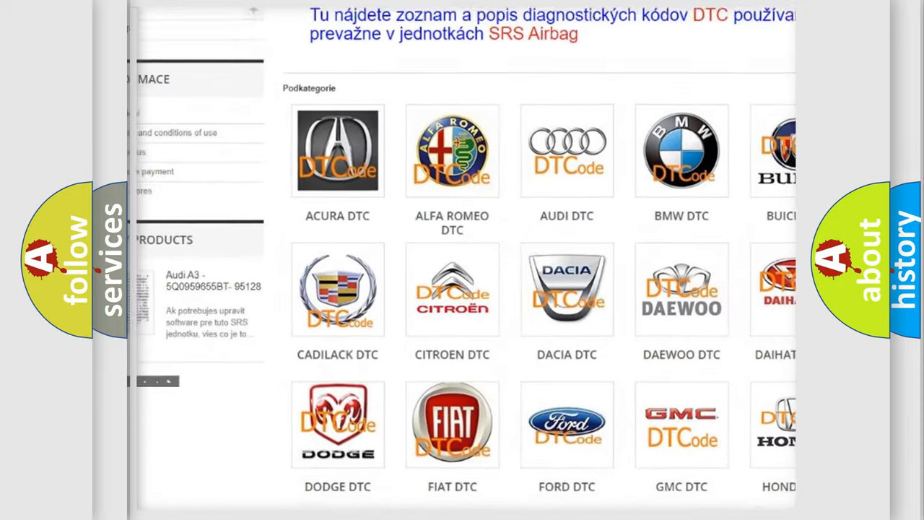
{"action": "scroll", "scroll_direction": "down", "scroll_amount": 3}
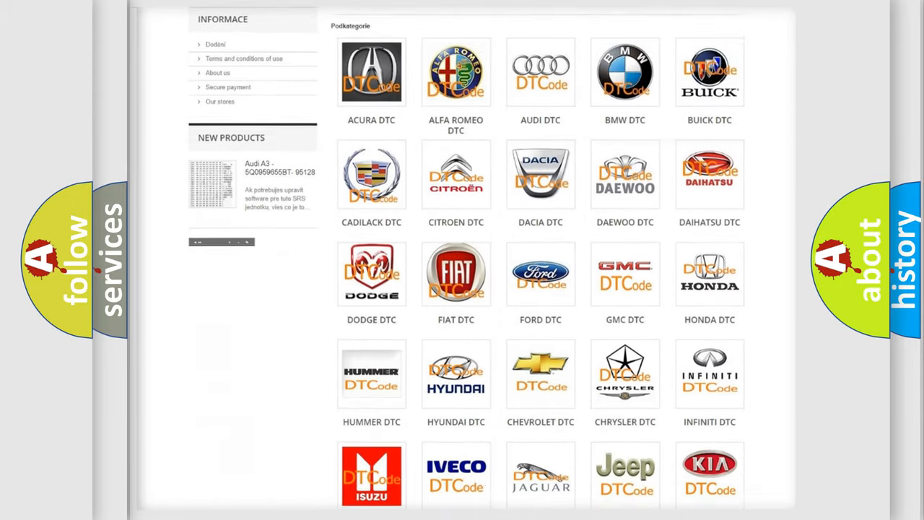
{"action": "scroll", "scroll_direction": "down", "scroll_amount": 3}
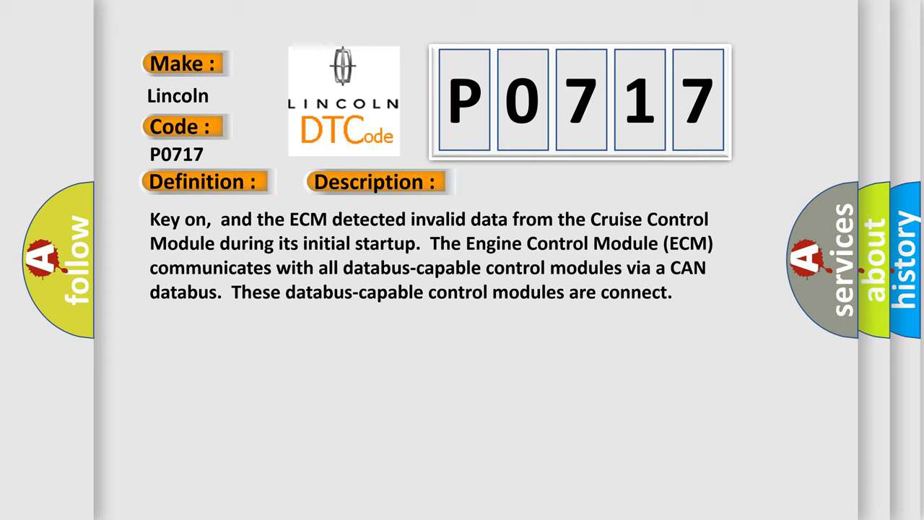
- Advance the Lincoln P0717 card from its description to the list of possible causes
{"action": "left_click", "coordinate": [531, 182]}
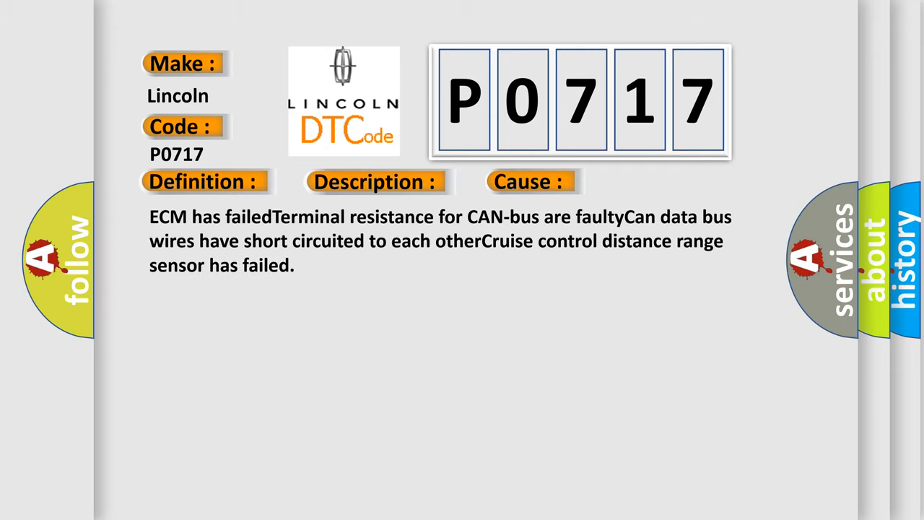